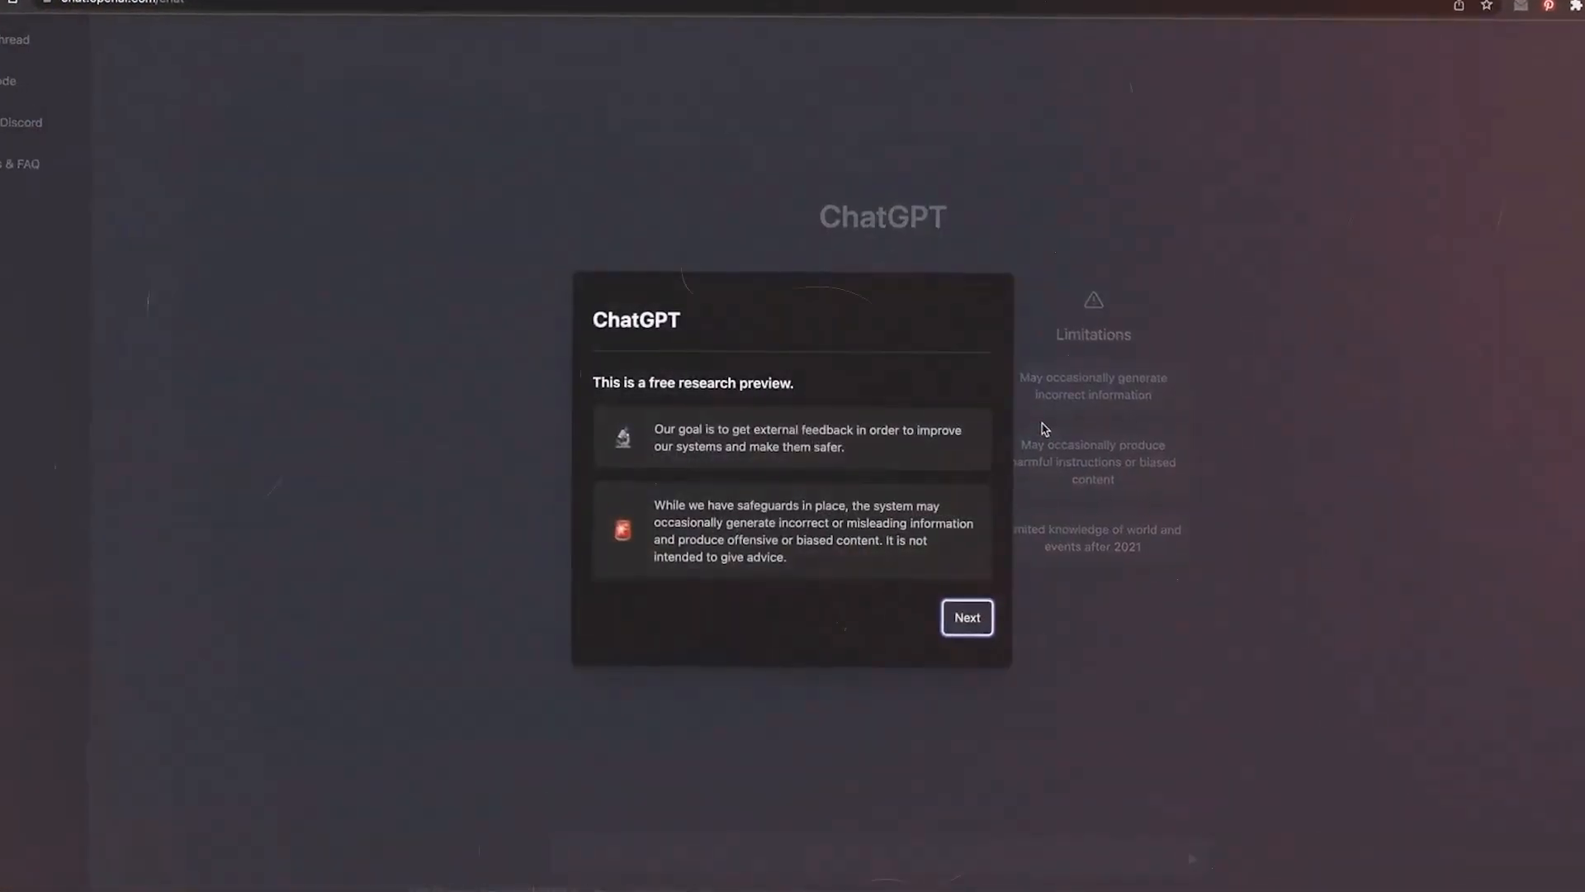
# Dismiss the research-preview notice to reveal ChatGPT's answer on learning Python
pyautogui.click(966, 617)
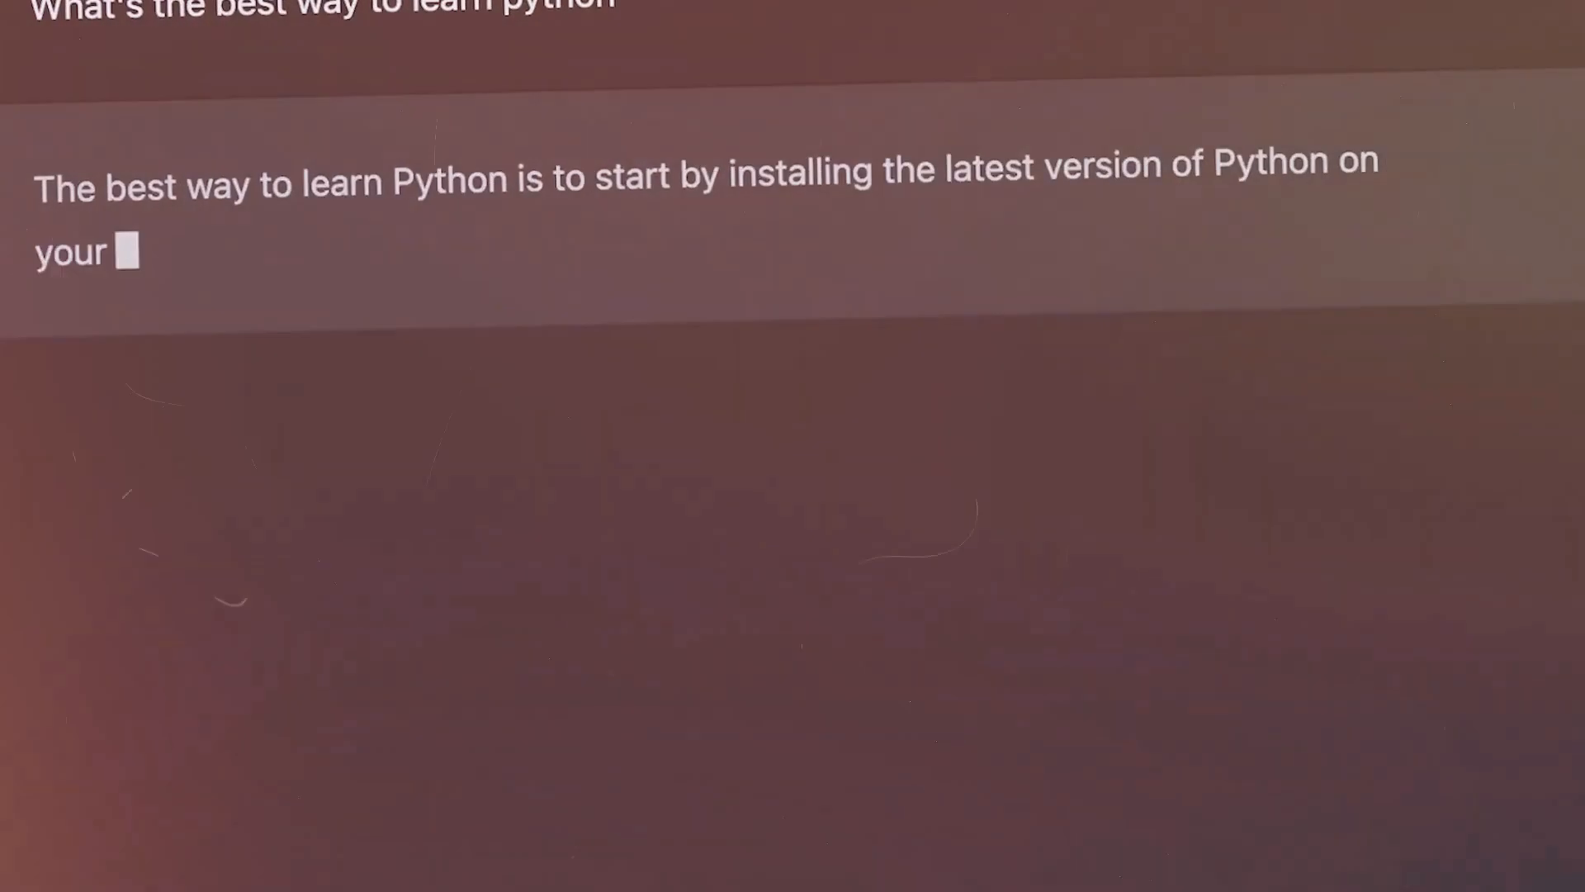